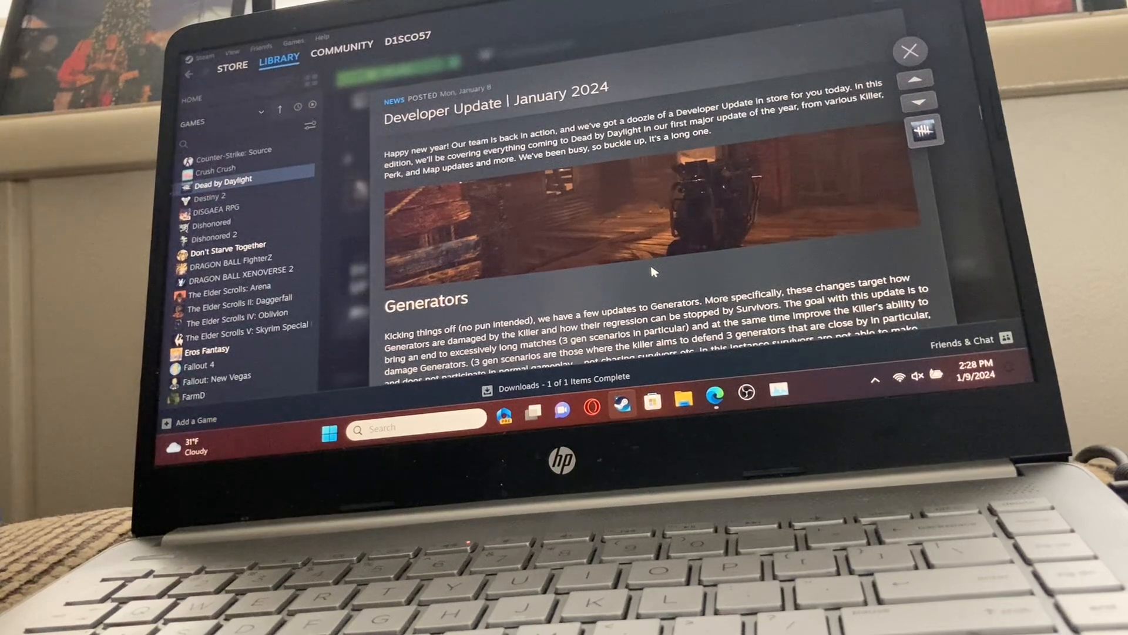
pyautogui.scroll(-3)
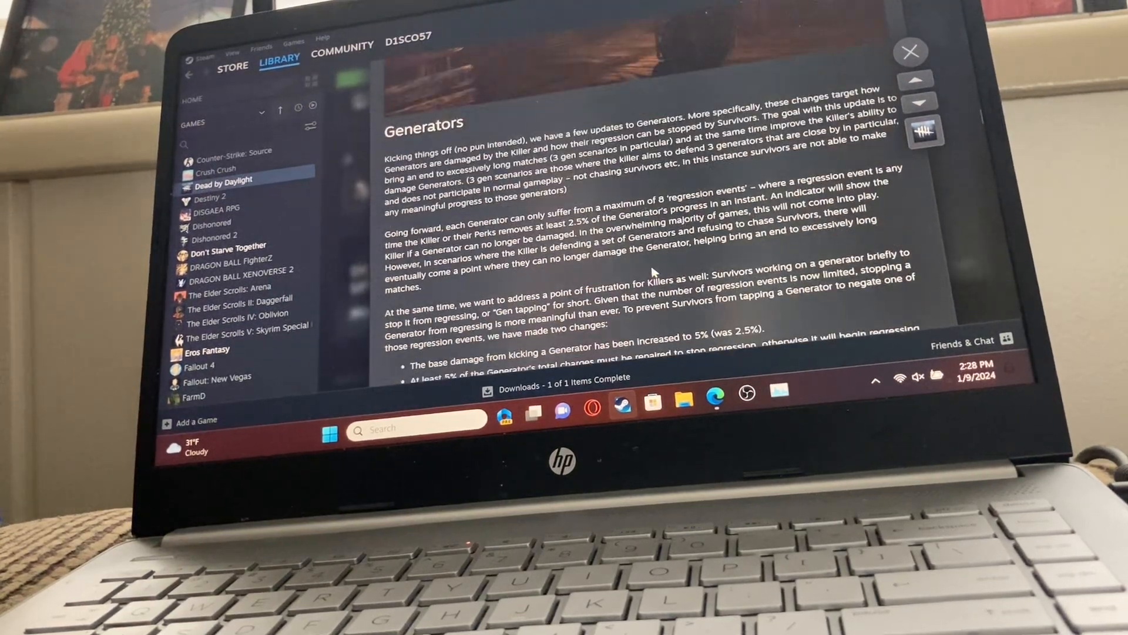
pyautogui.scroll(-3)
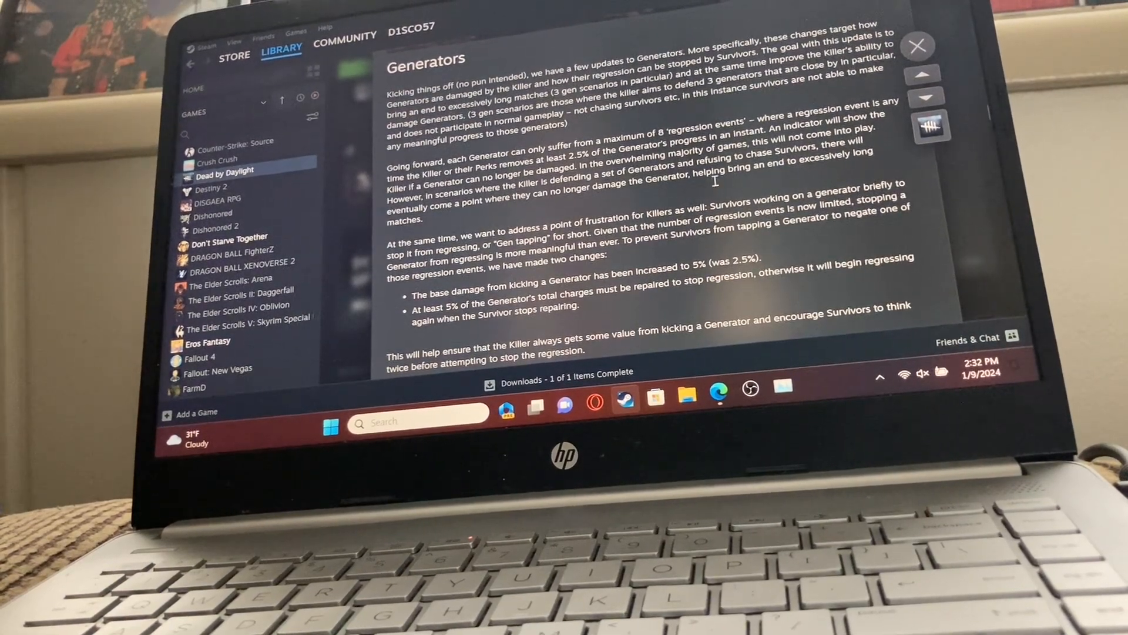
pyautogui.scroll(-3)
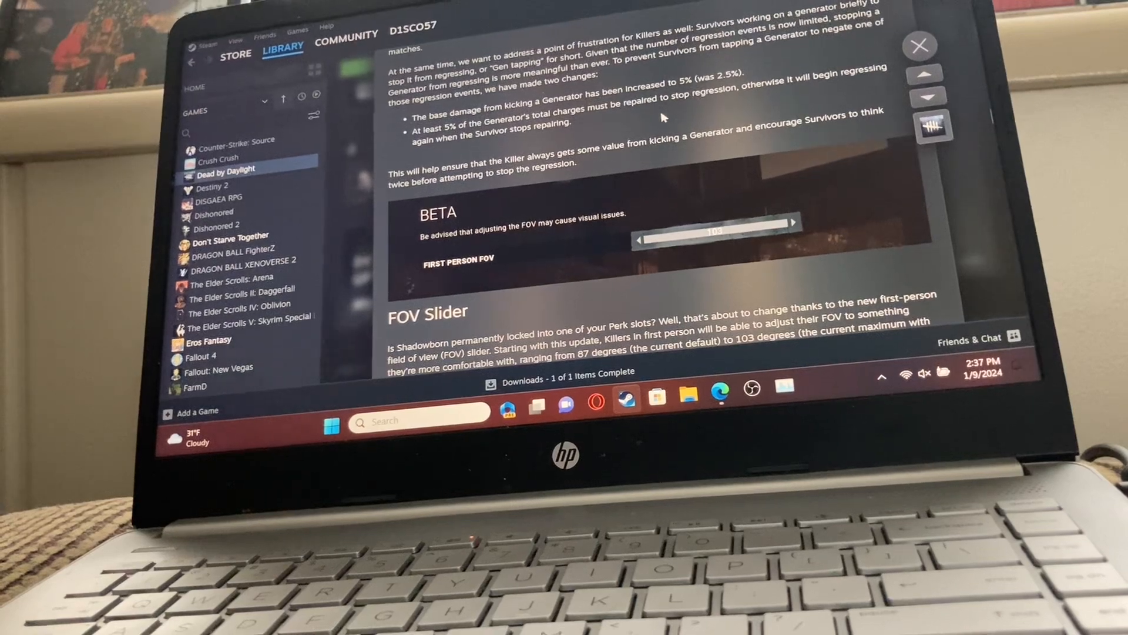
pyautogui.scroll(-3)
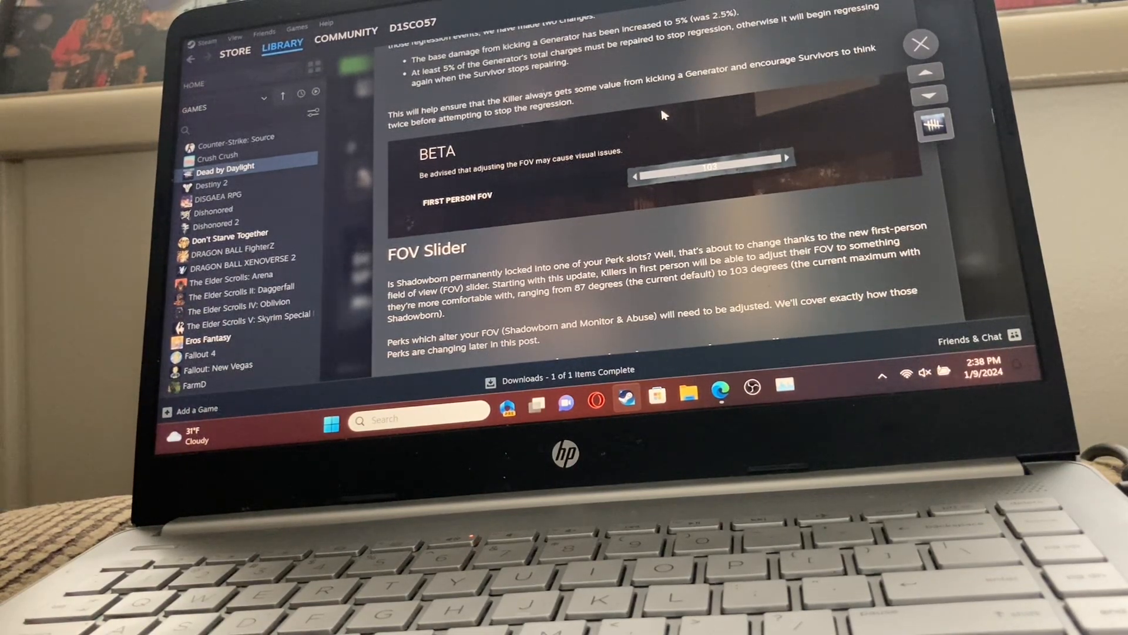
pyautogui.moveTo(600, 214)
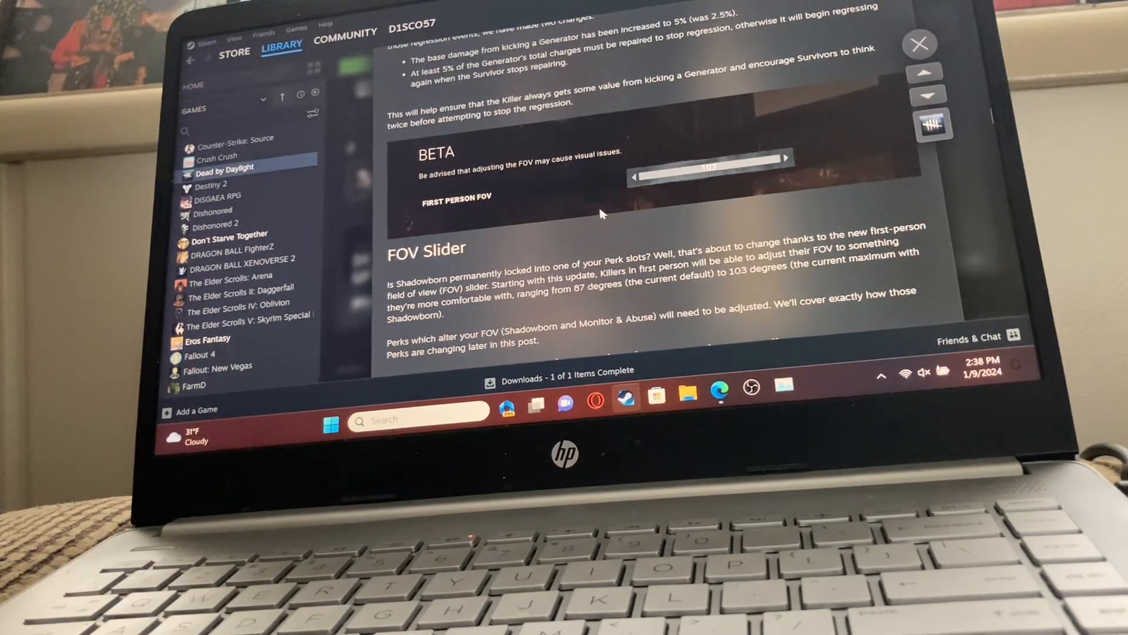
pyautogui.scroll(-3)
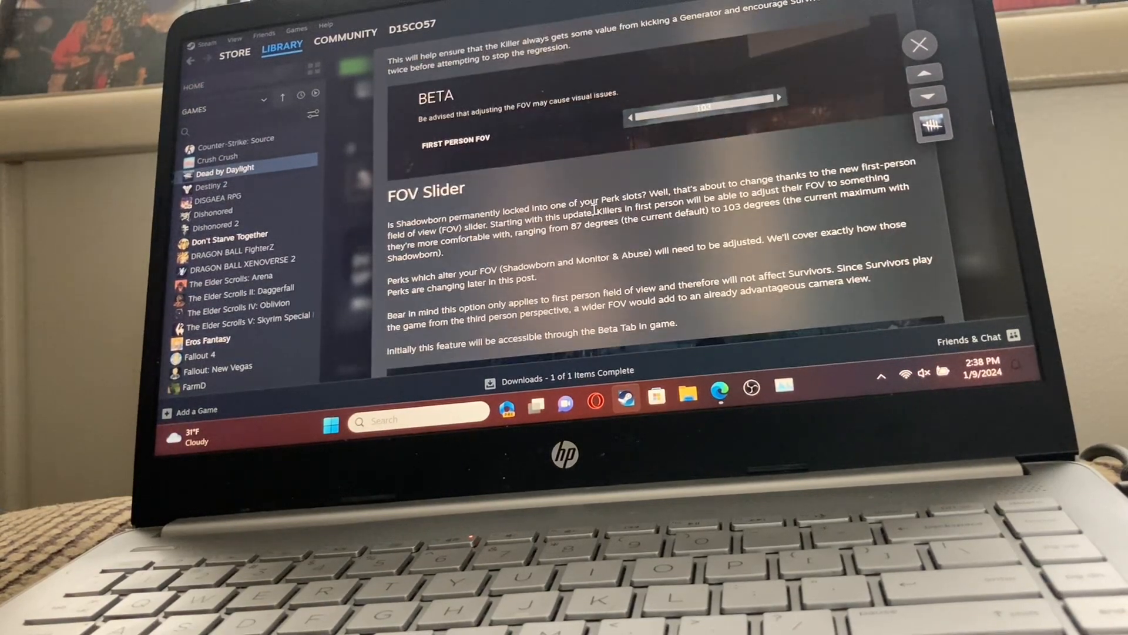
pyautogui.moveTo(590, 172)
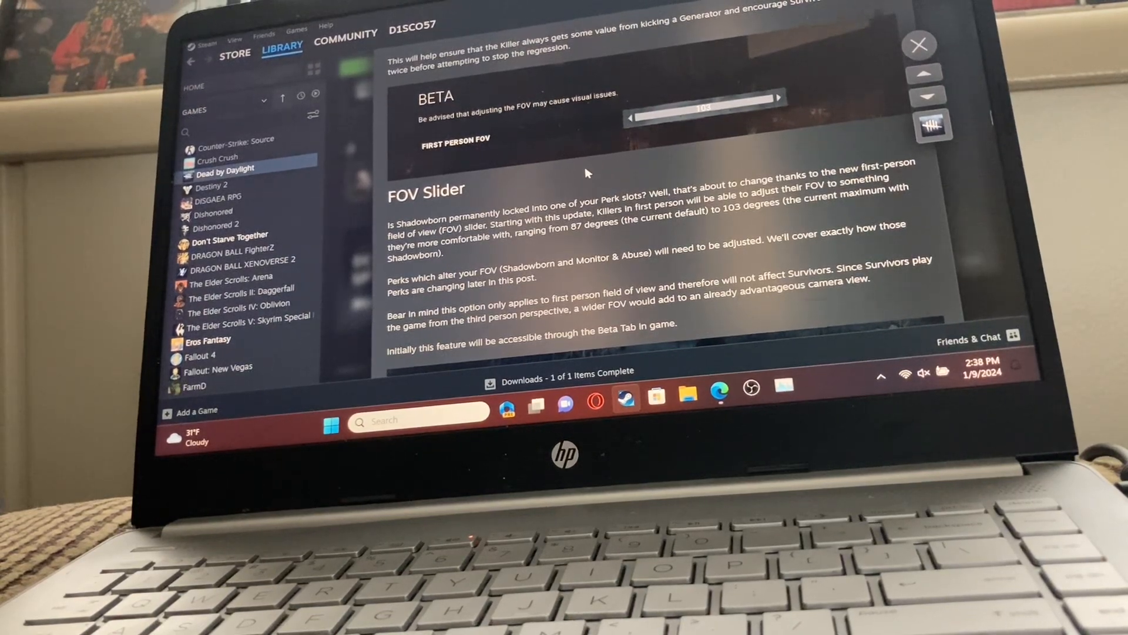
pyautogui.scroll(-3)
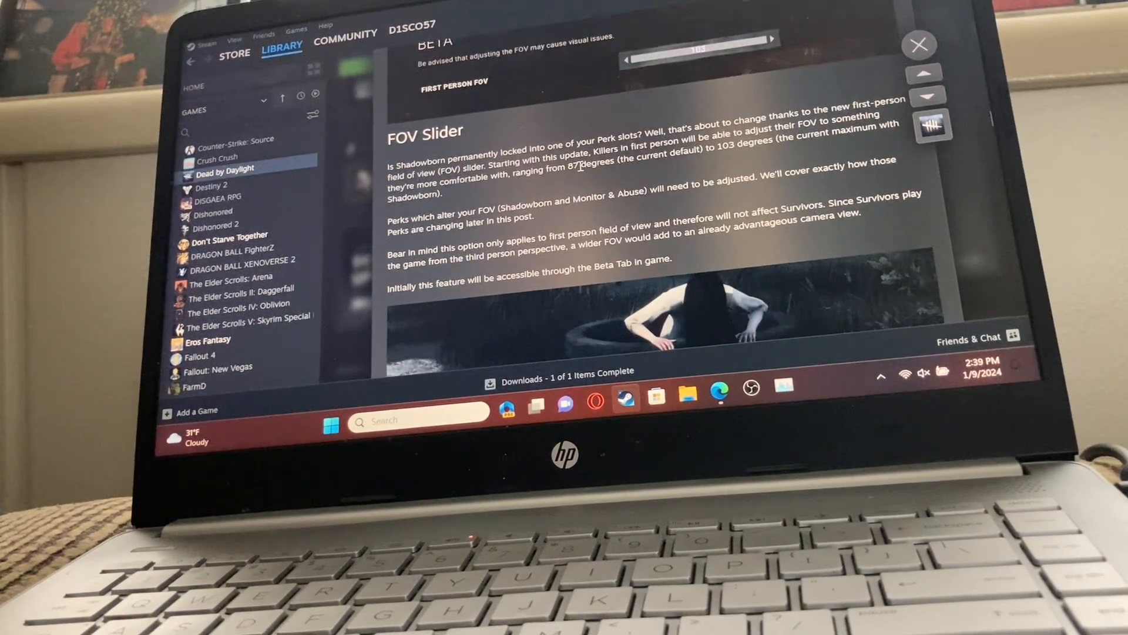
pyautogui.scroll(-3)
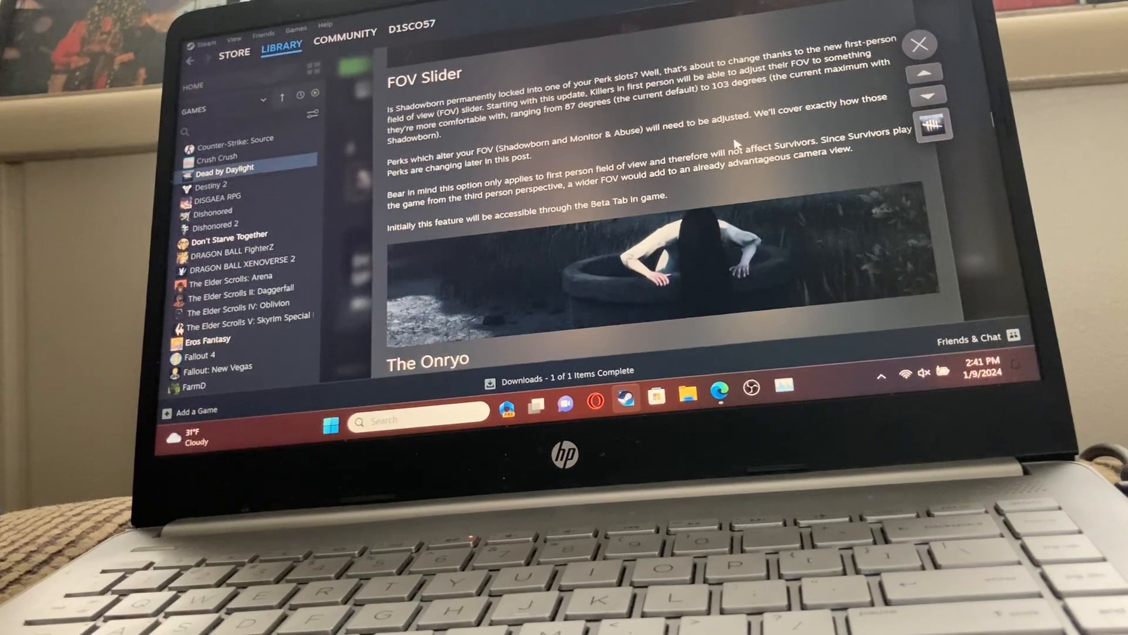
pyautogui.scroll(-3)
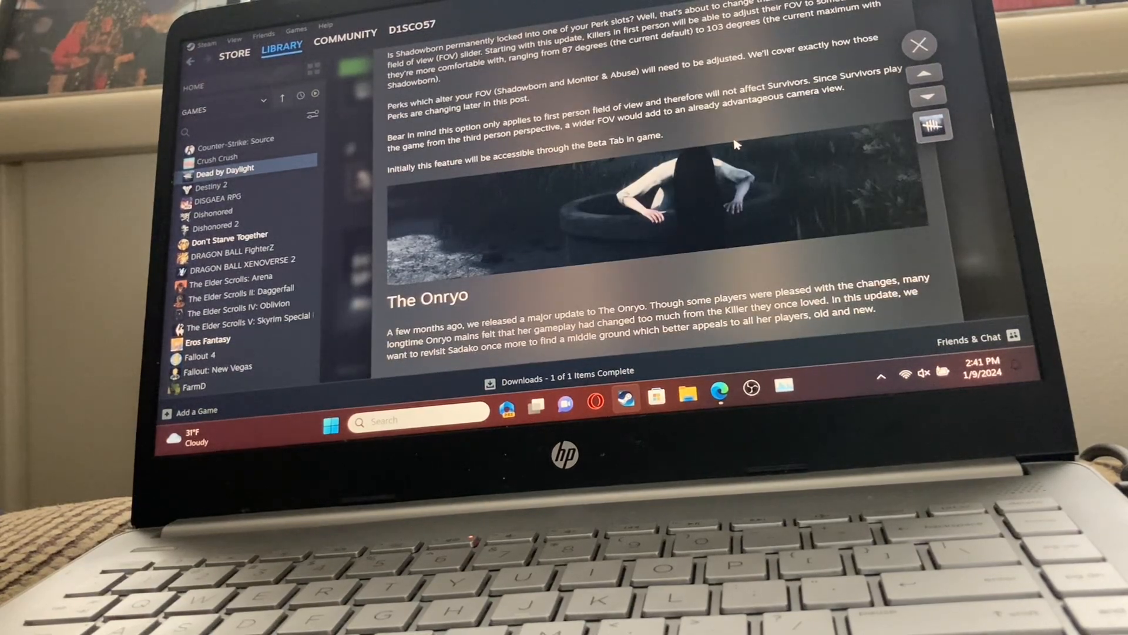
pyautogui.scroll(-3)
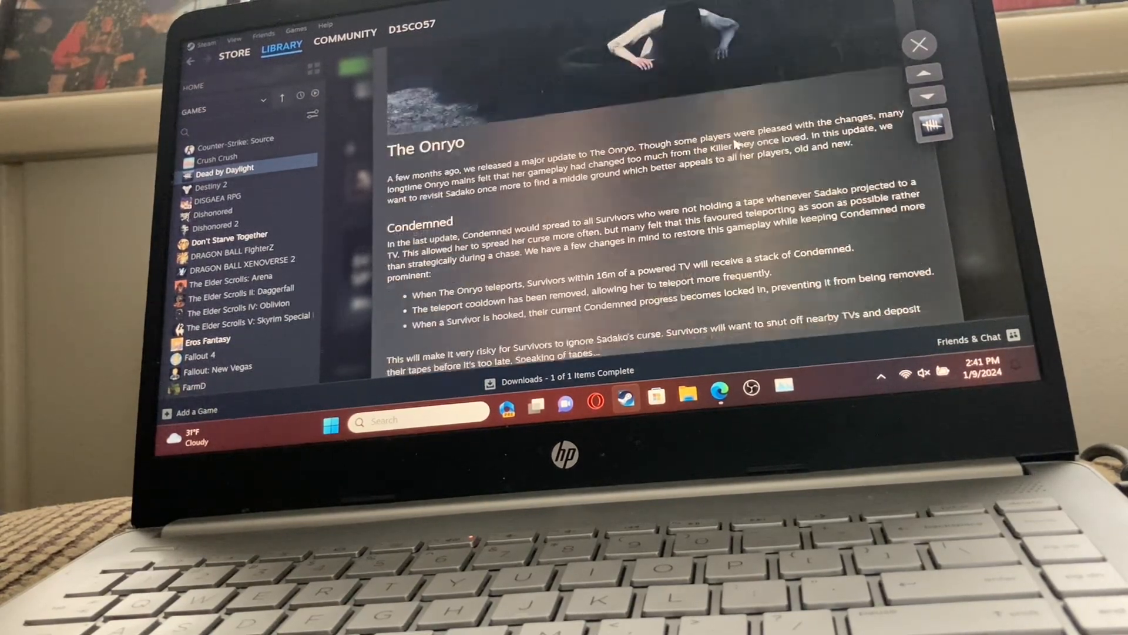
pyautogui.scroll(-3)
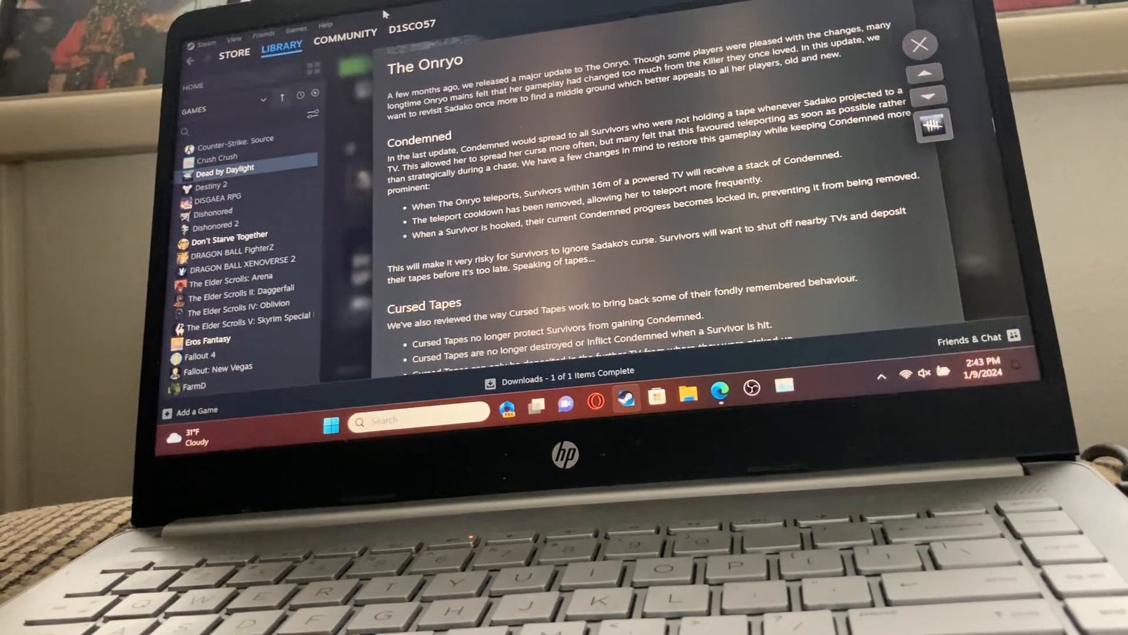
pyautogui.scroll(-3)
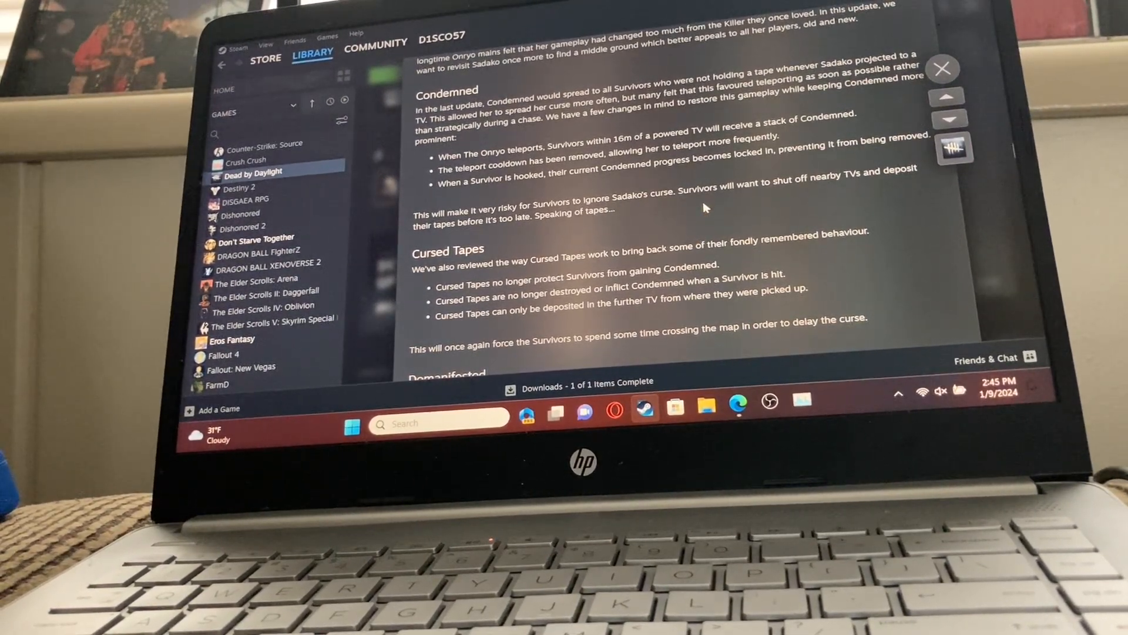
pyautogui.scroll(-3)
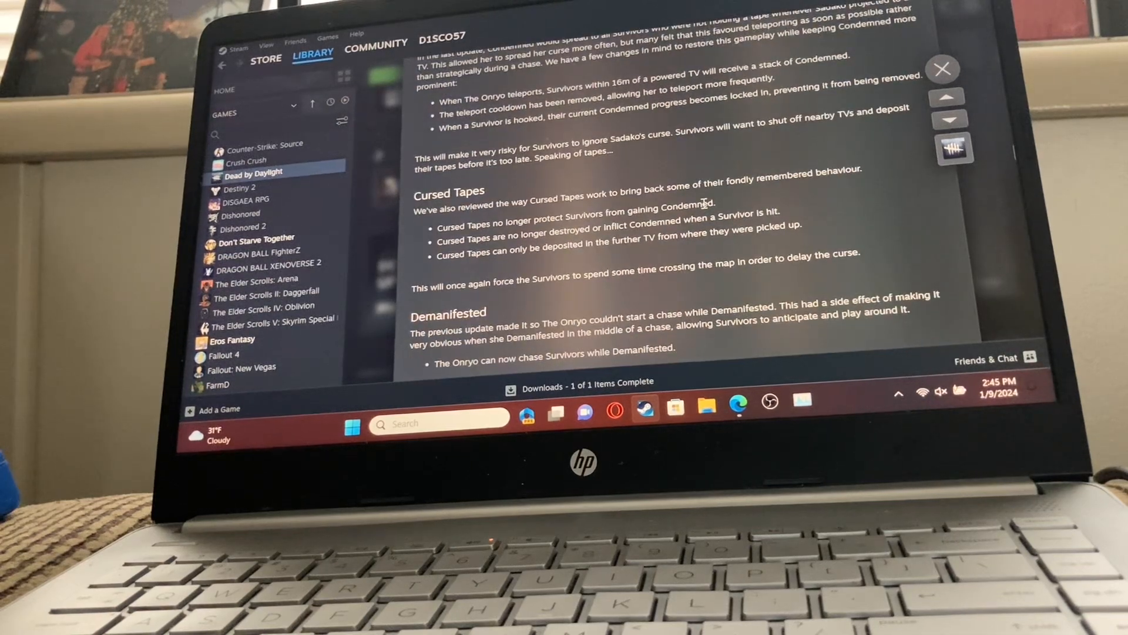
pyautogui.scroll(-3)
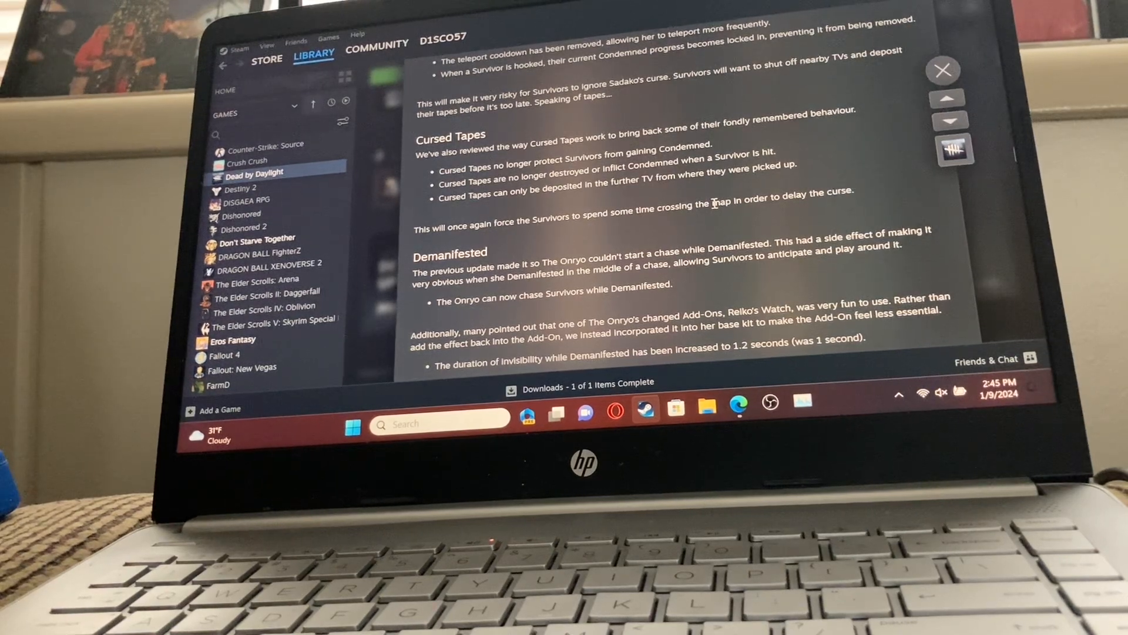
pyautogui.scroll(-3)
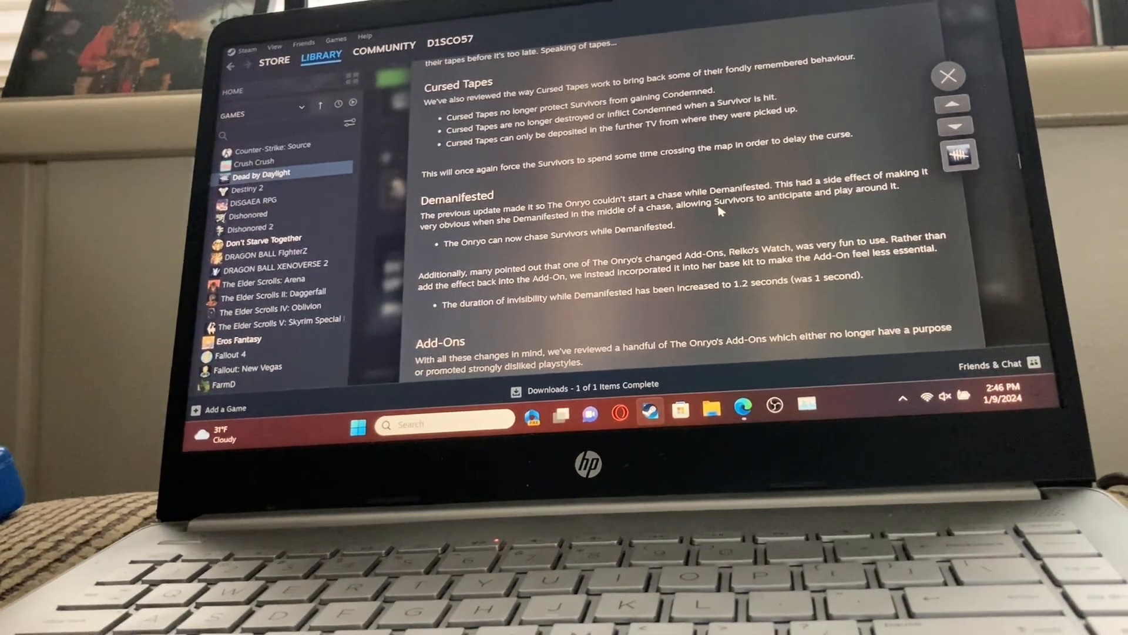
pyautogui.scroll(-3)
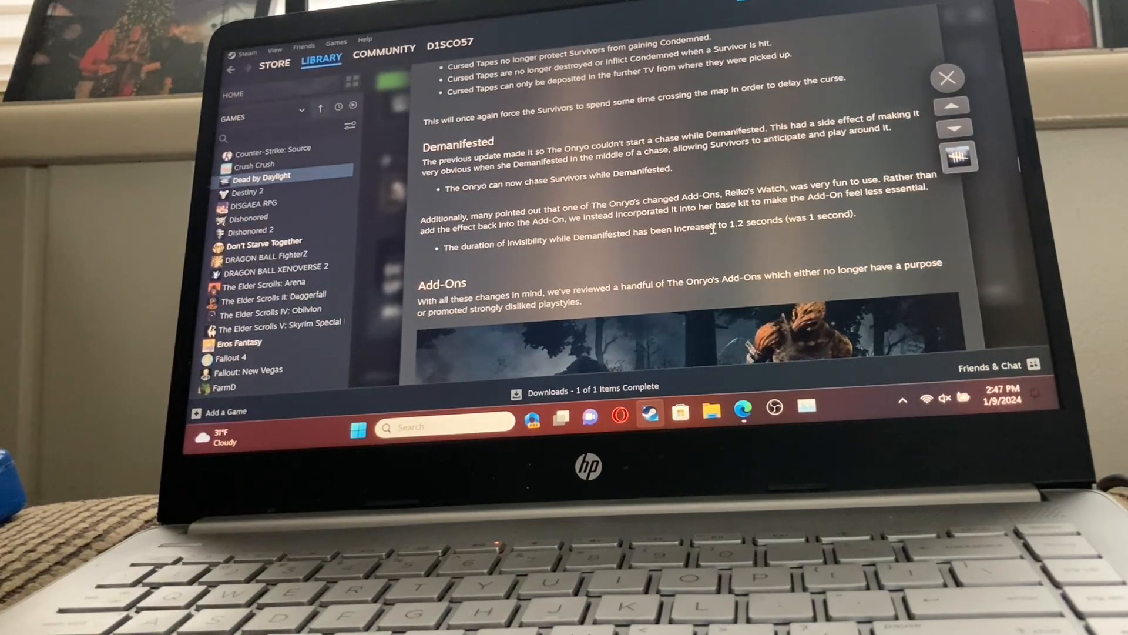
pyautogui.scroll(-3)
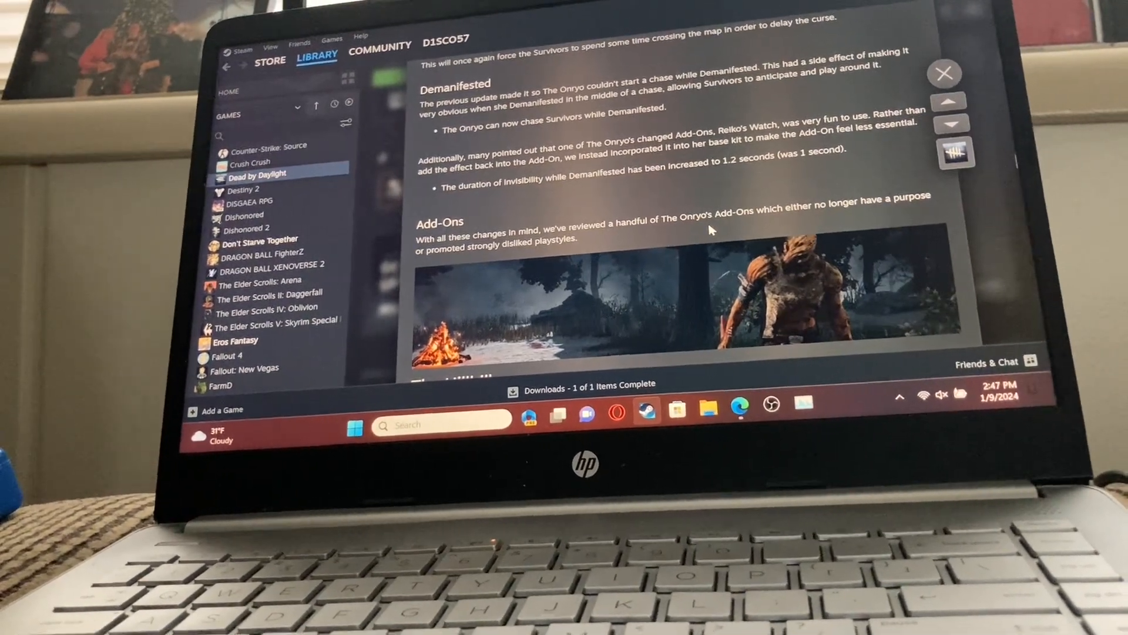
pyautogui.scroll(-3)
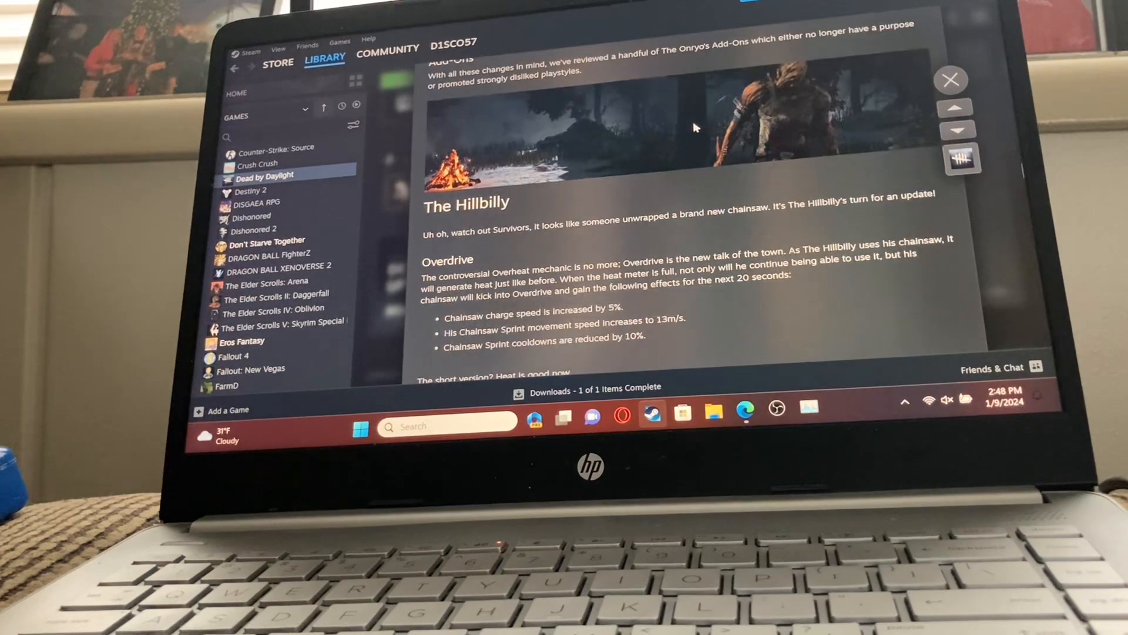
pyautogui.scroll(-3)
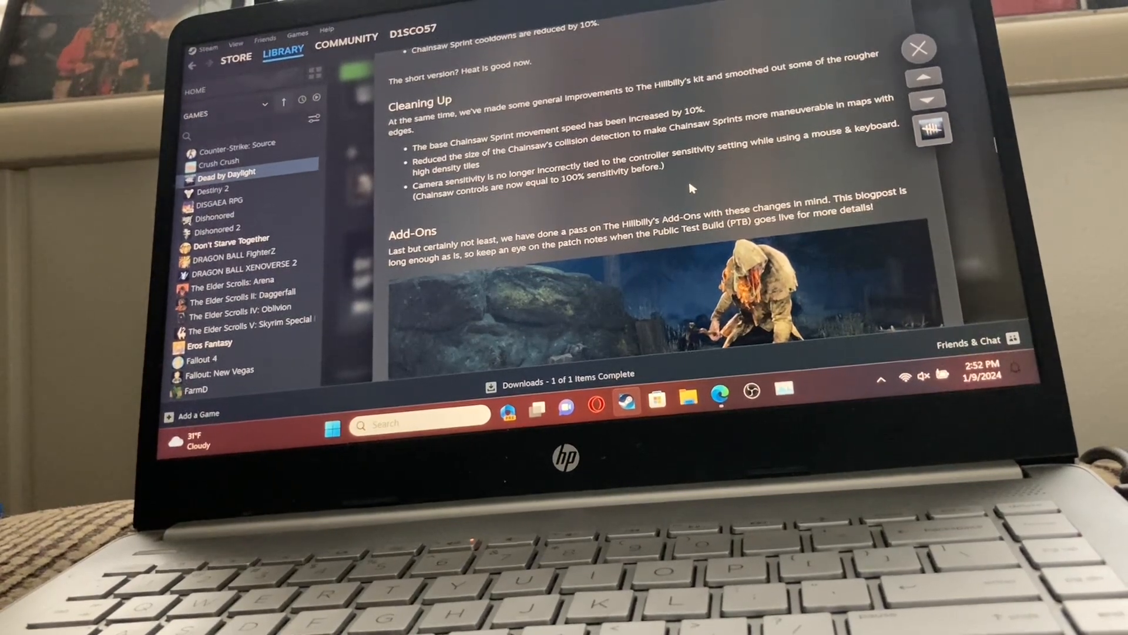
pyautogui.scroll(-3)
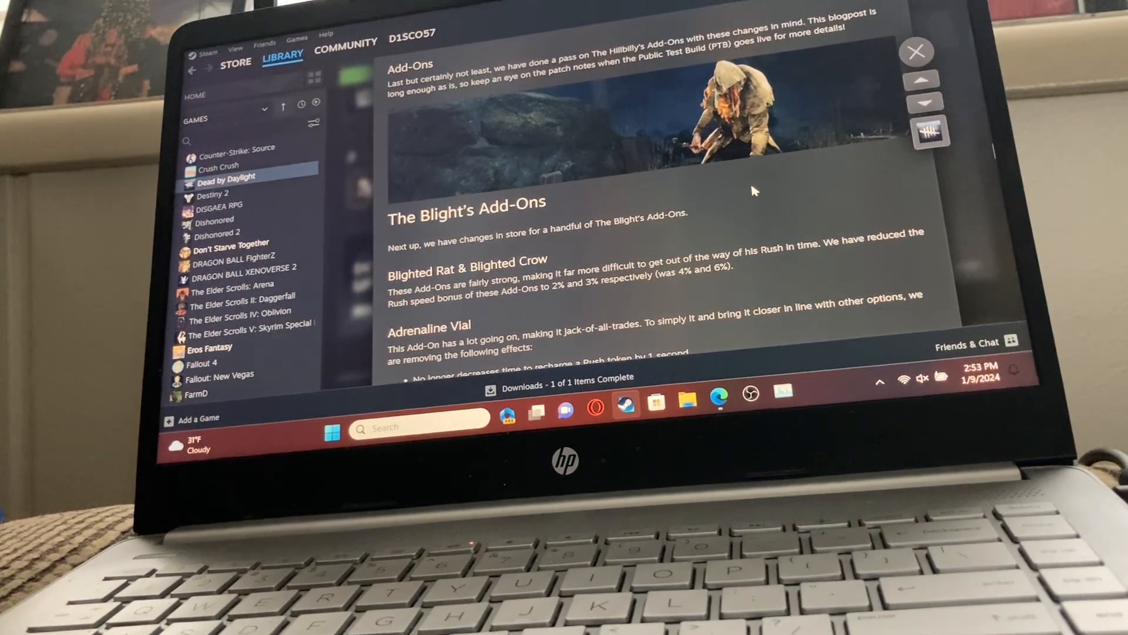
pyautogui.scroll(-3)
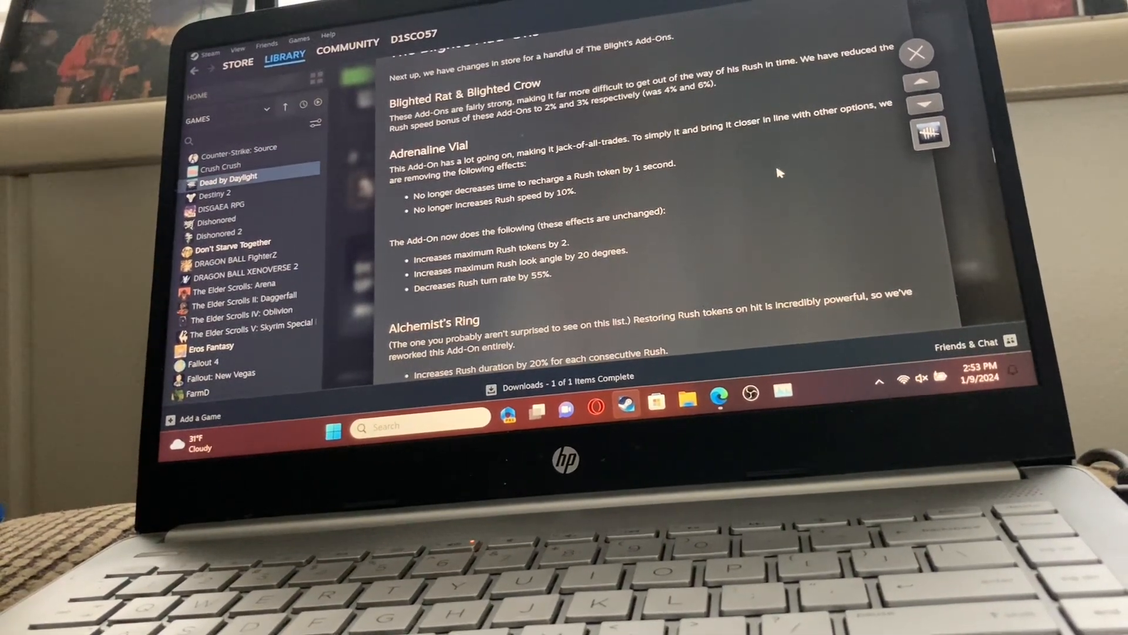
pyautogui.scroll(-3)
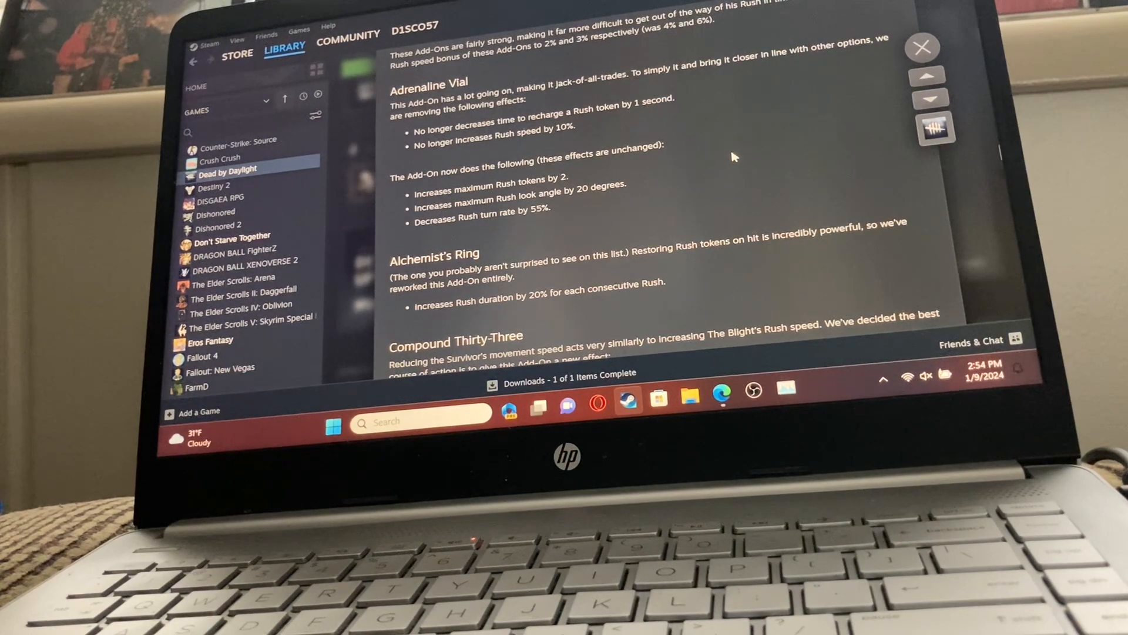
pyautogui.moveTo(838, 389)
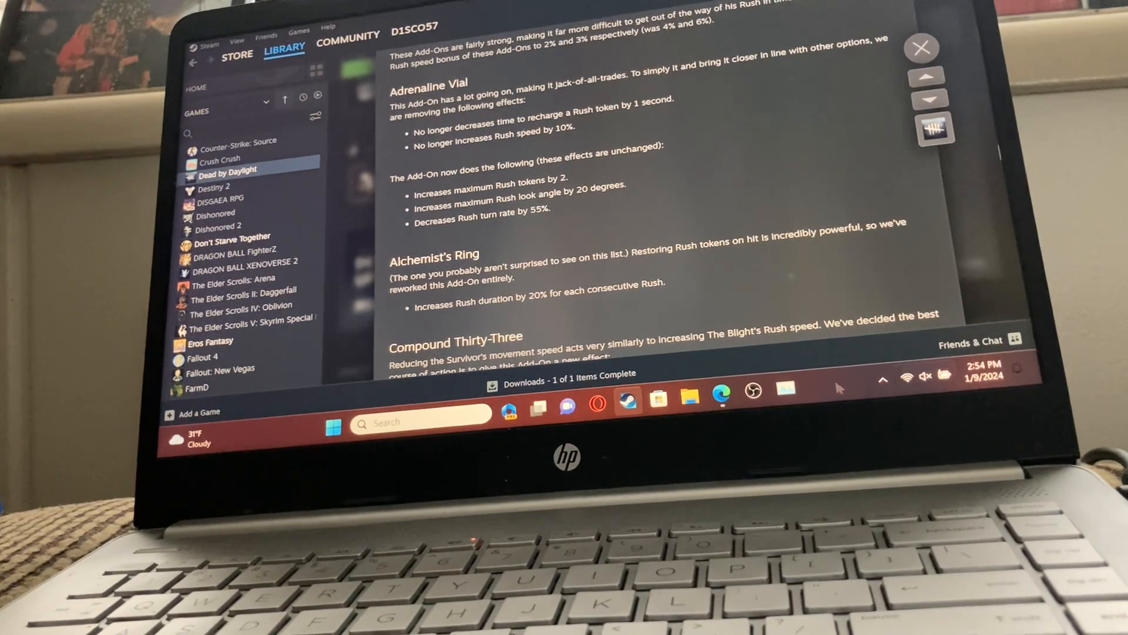
pyautogui.scroll(-3)
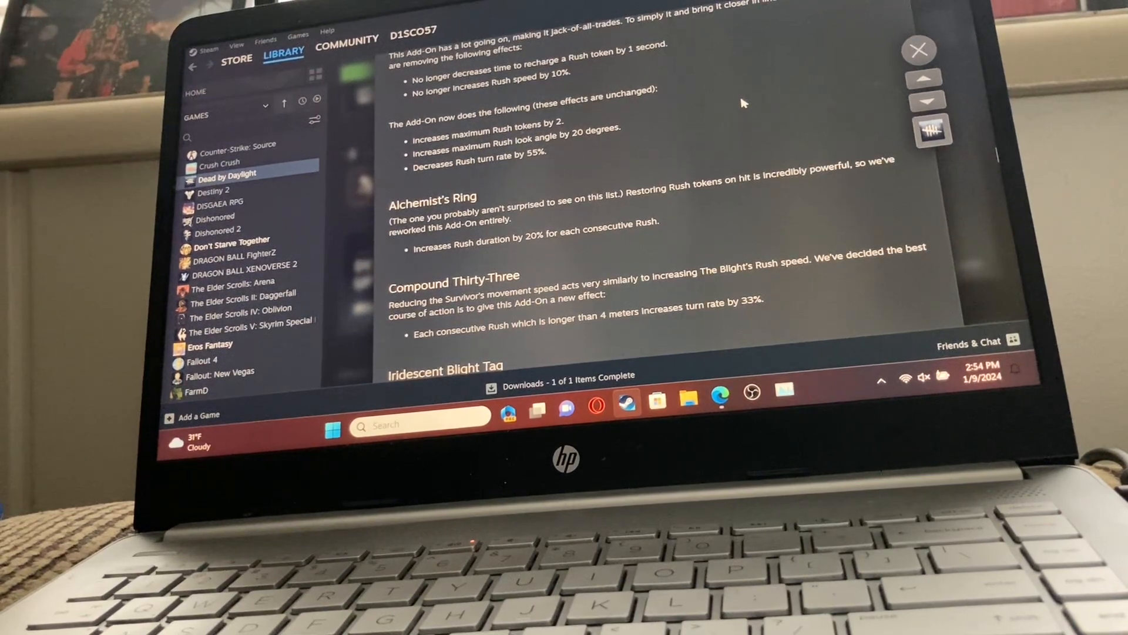
pyautogui.scroll(-3)
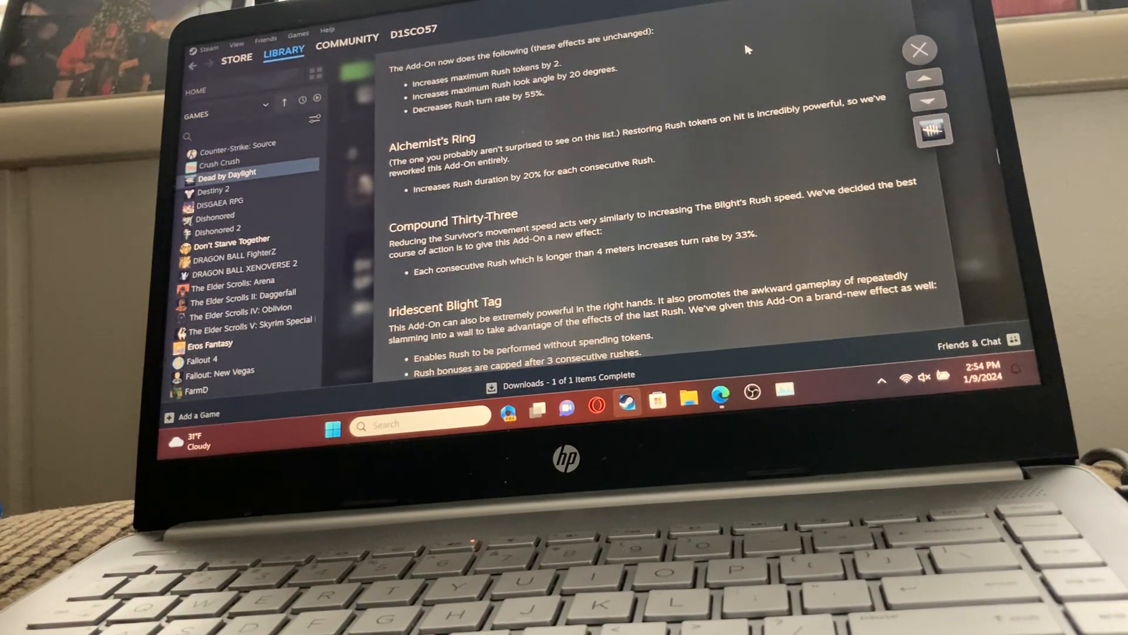
pyautogui.scroll(-3)
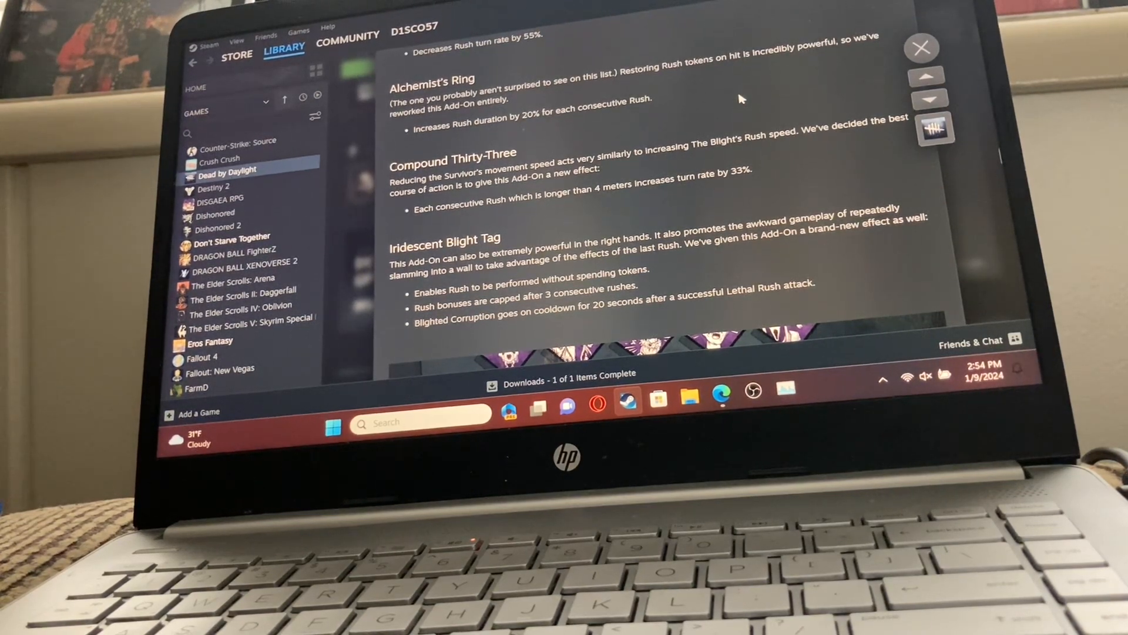
pyautogui.scroll(-3)
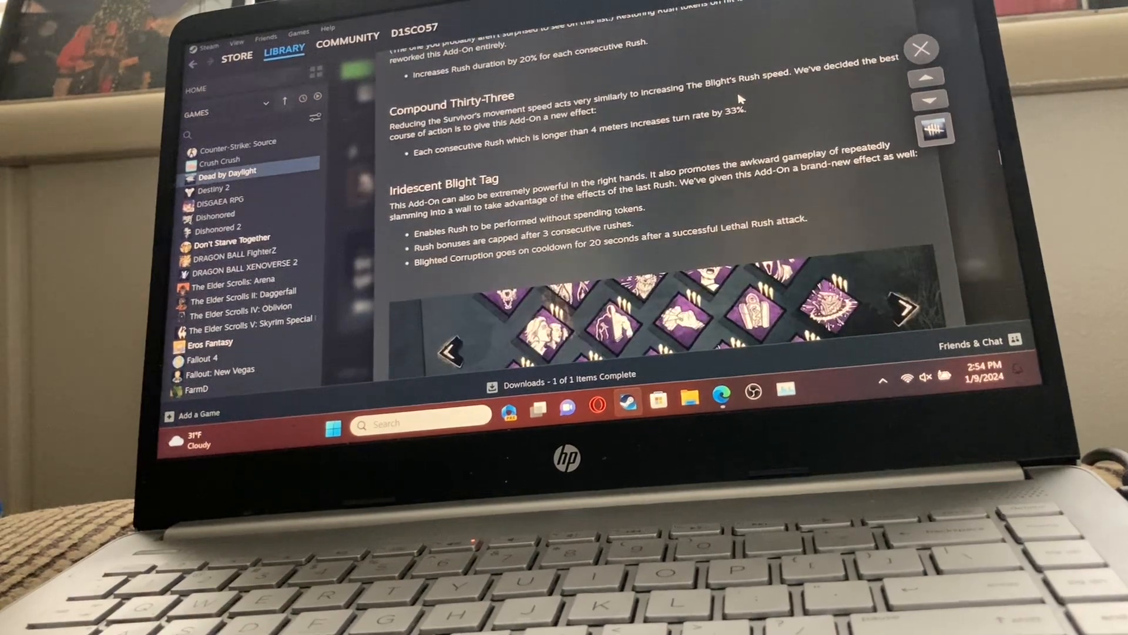
pyautogui.scroll(-3)
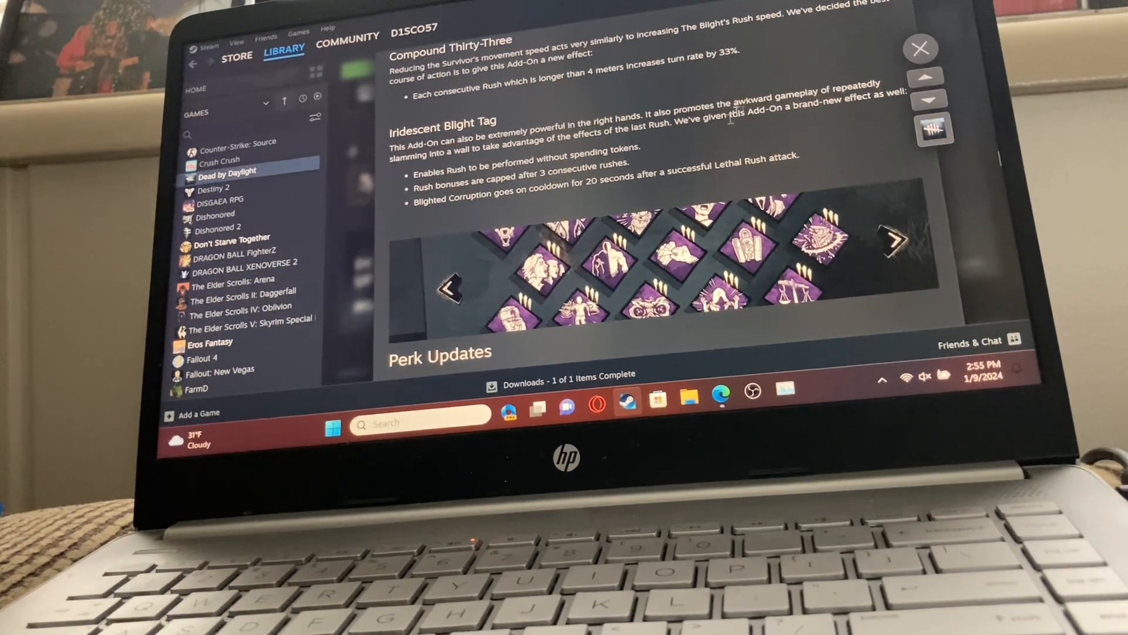
pyautogui.scroll(-3)
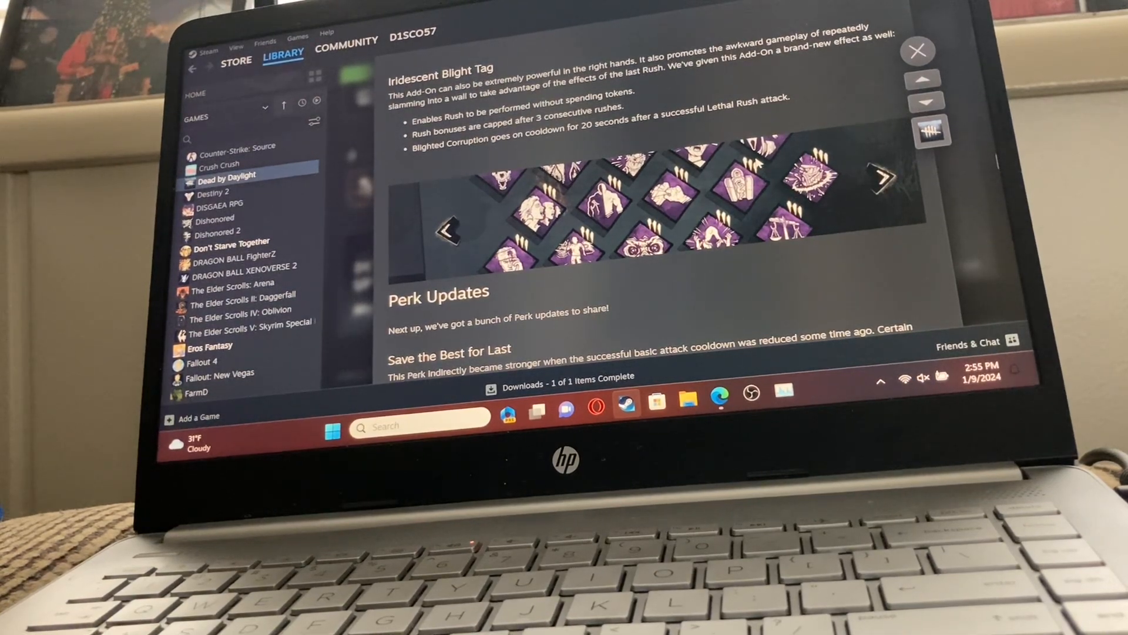
pyautogui.scroll(-3)
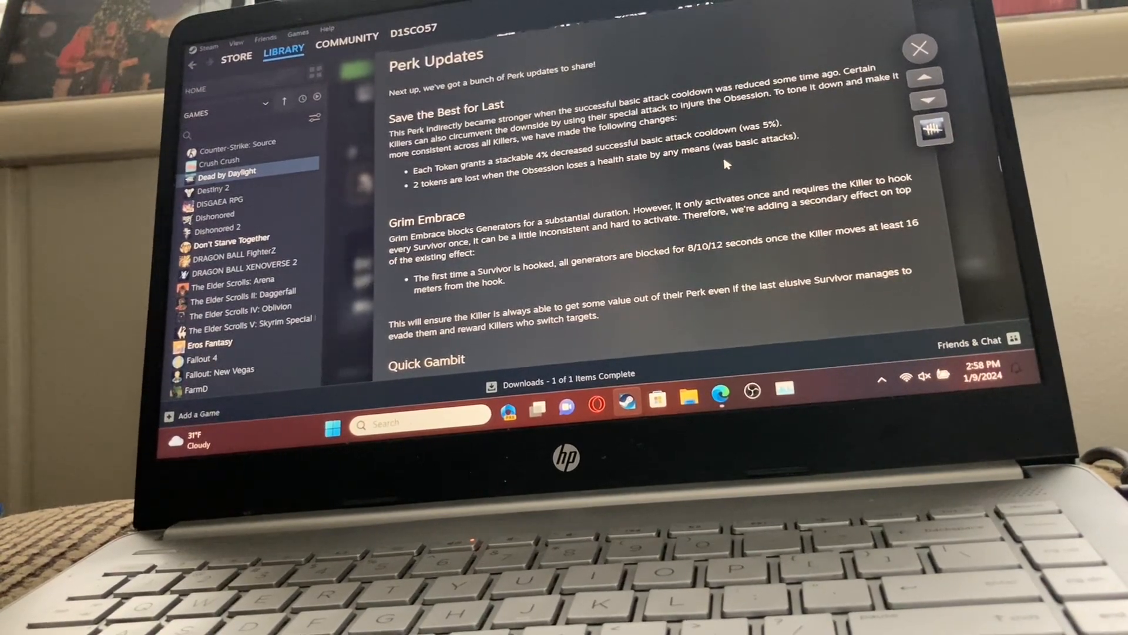
pyautogui.scroll(-3)
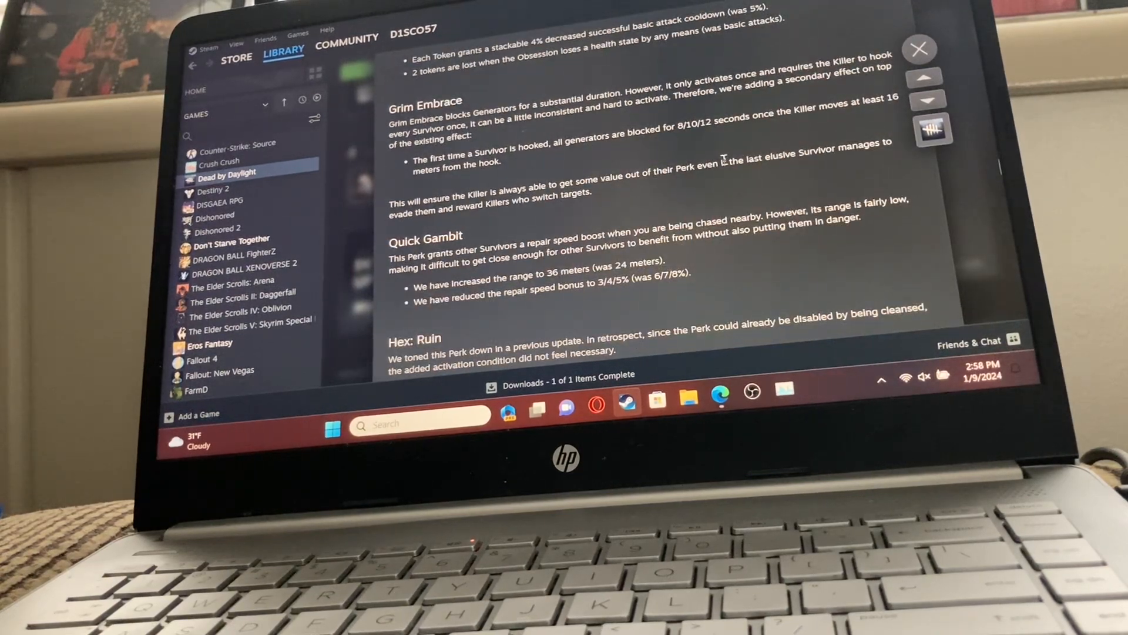
pyautogui.scroll(-3)
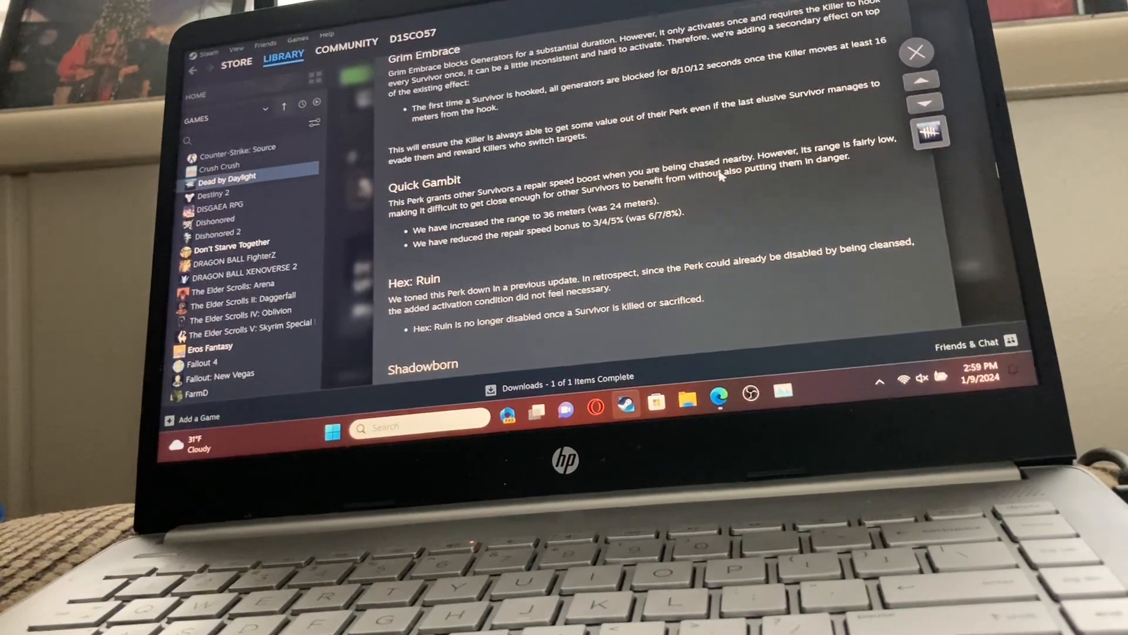
pyautogui.scroll(-3)
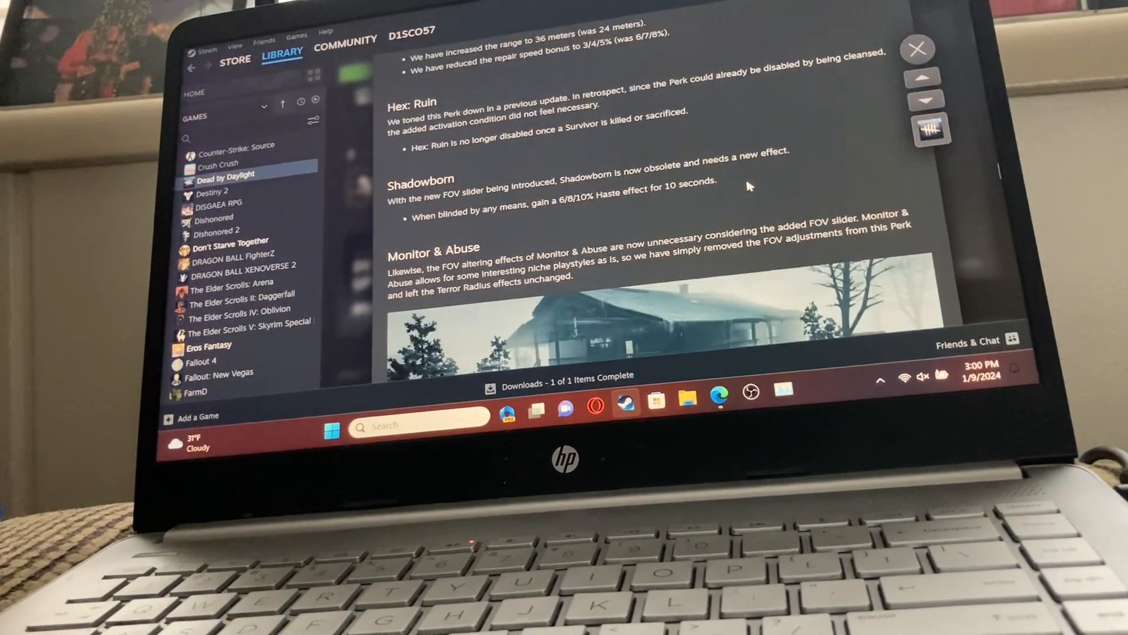
pyautogui.scroll(-3)
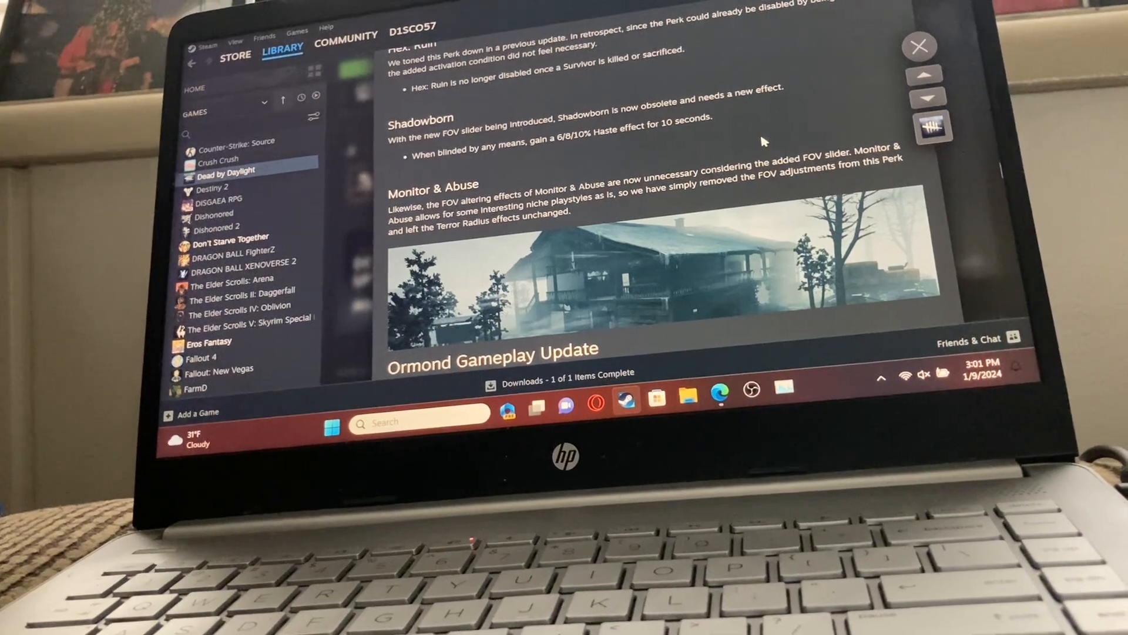
pyautogui.scroll(-3)
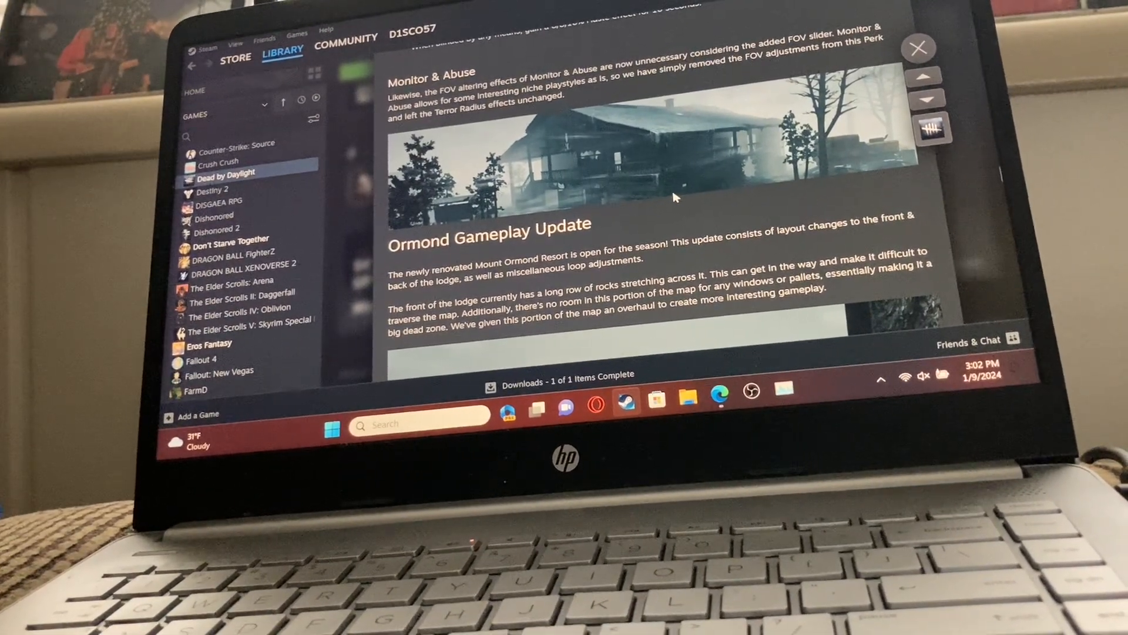
pyautogui.scroll(-3)
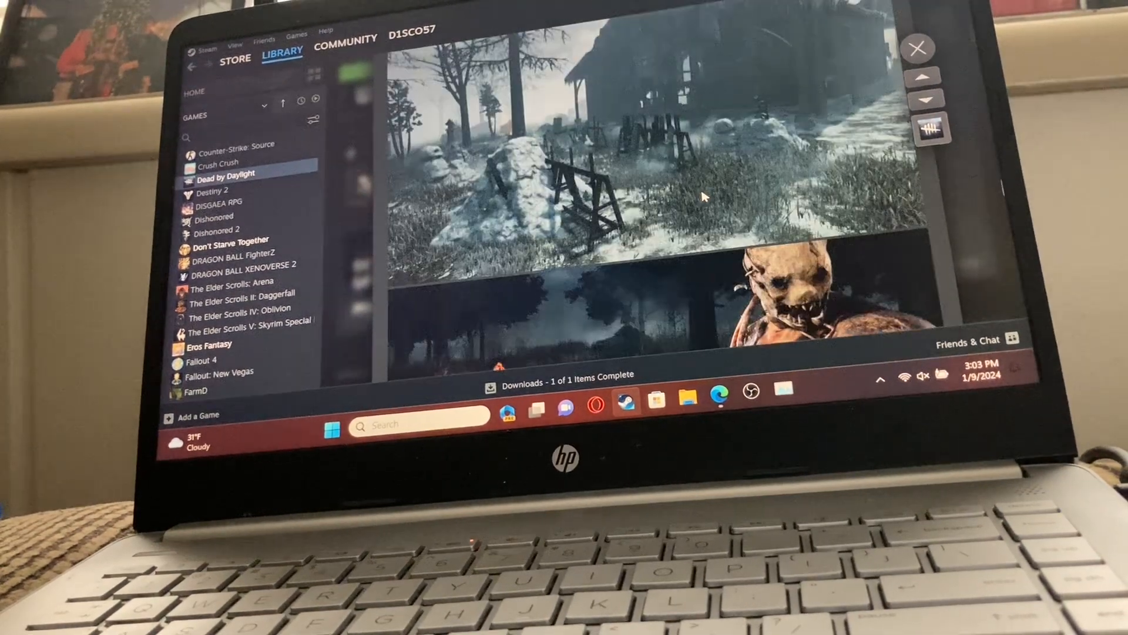
pyautogui.scroll(-3)
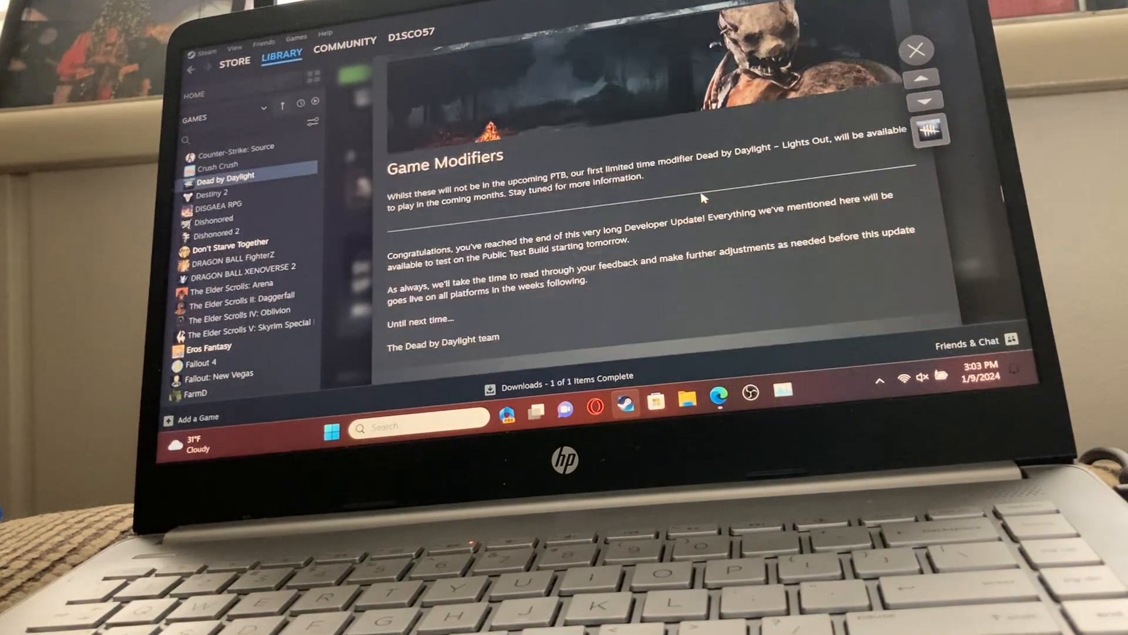
pyautogui.scroll(-3)
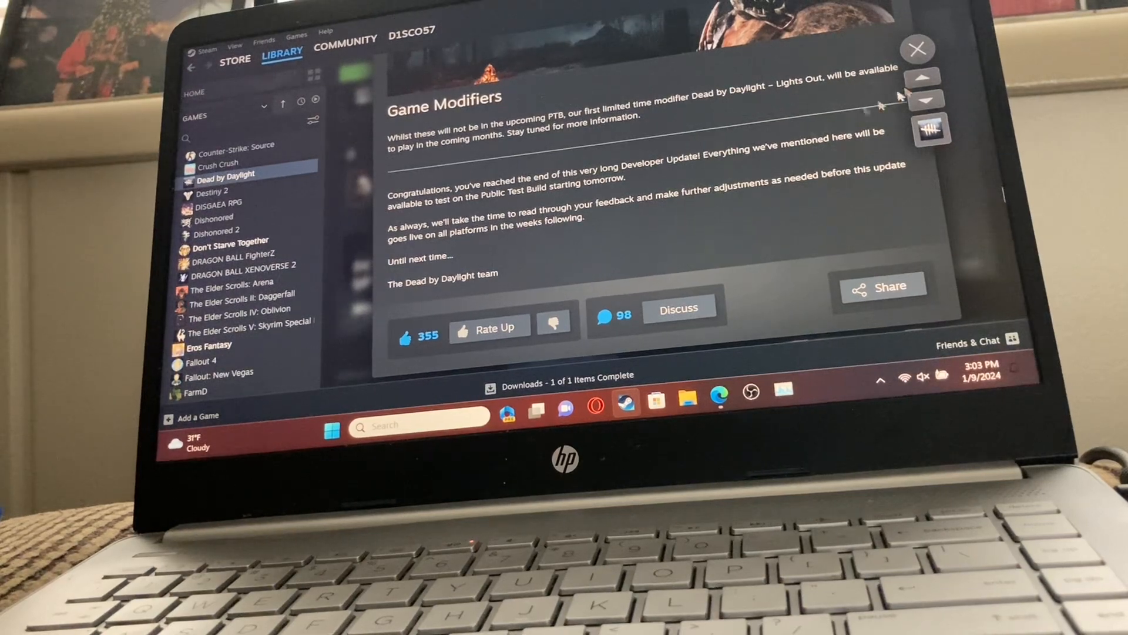
pyautogui.scroll(-3)
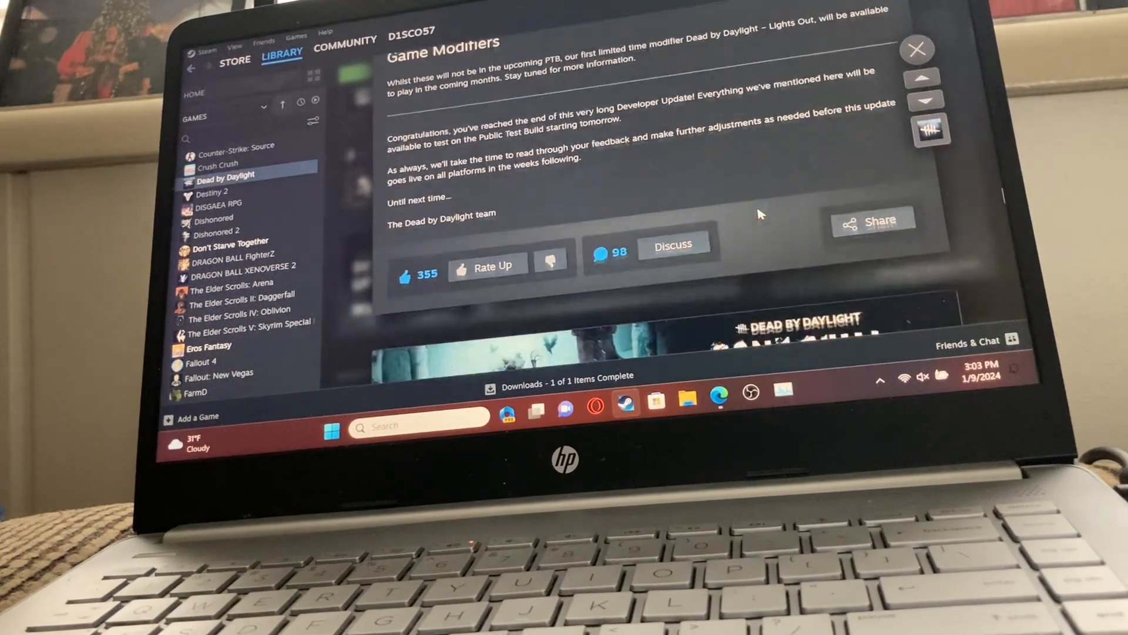